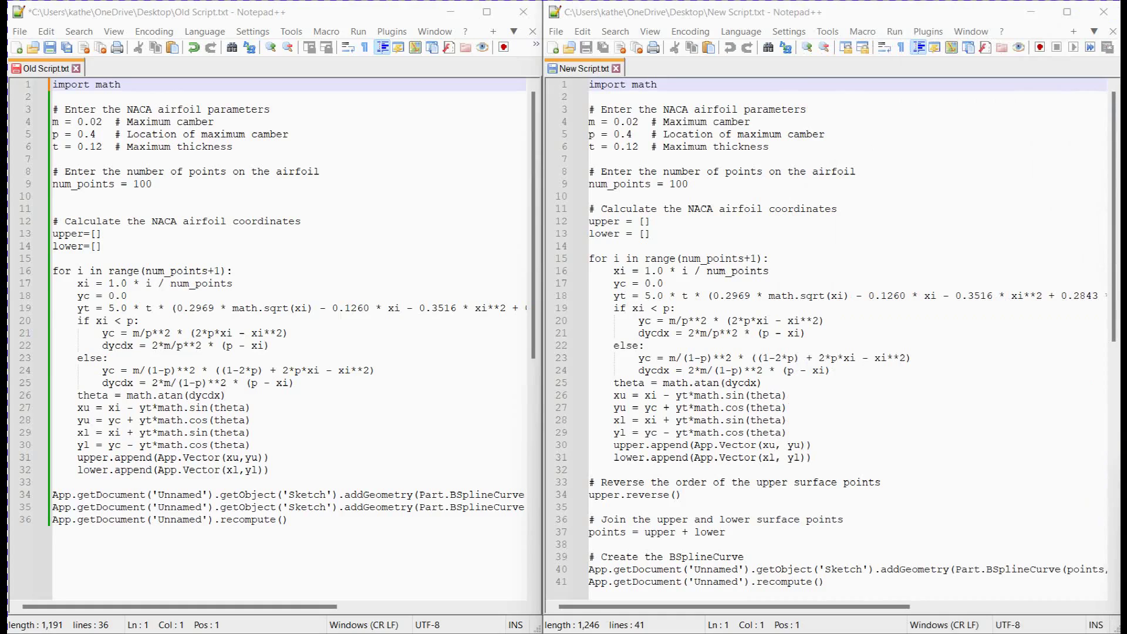
{"action": "mouse_move", "coordinate": [831, 418]}
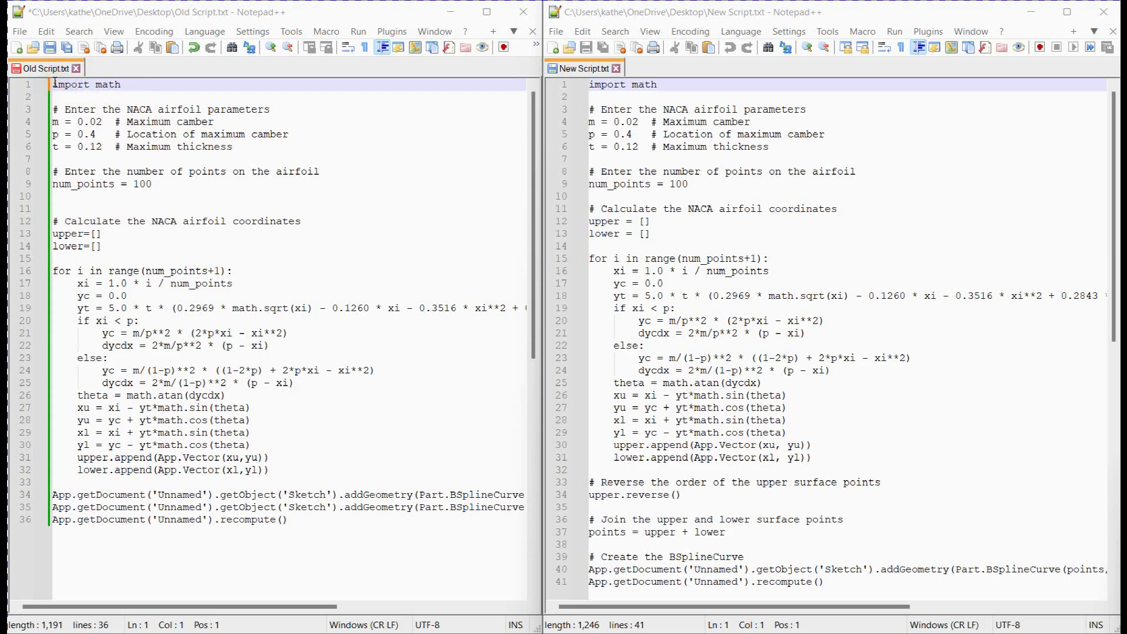
Compare the old and new airfoil scripts, marking the num_points line and calculation loops.
{"action": "key", "text": "ctrl+a"}
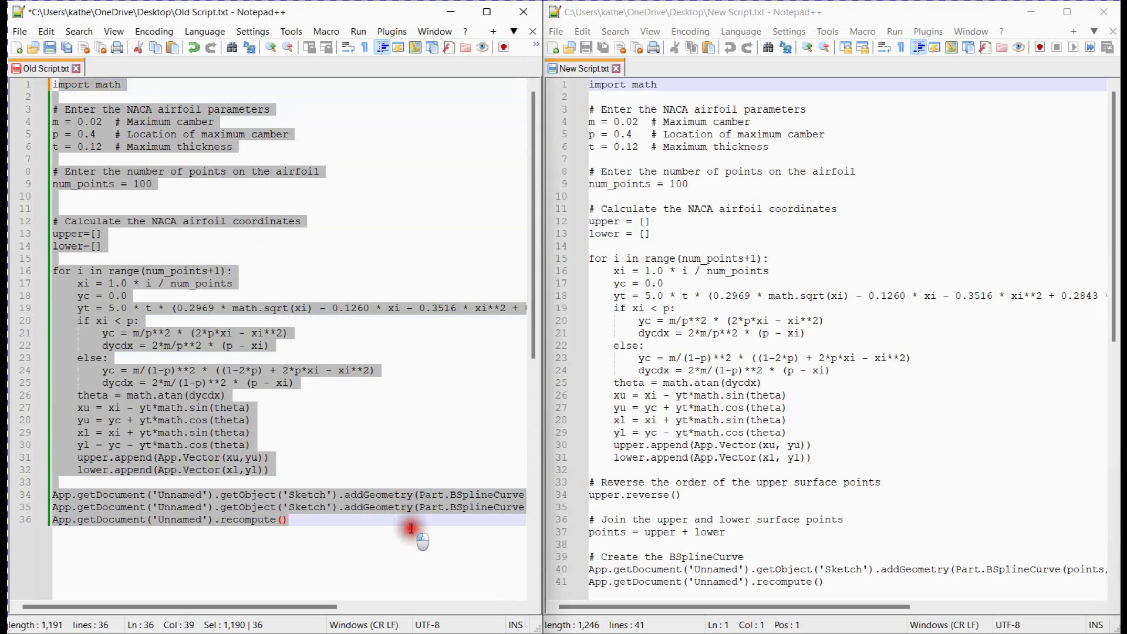
{"action": "left_click", "coordinate": [251, 421]}
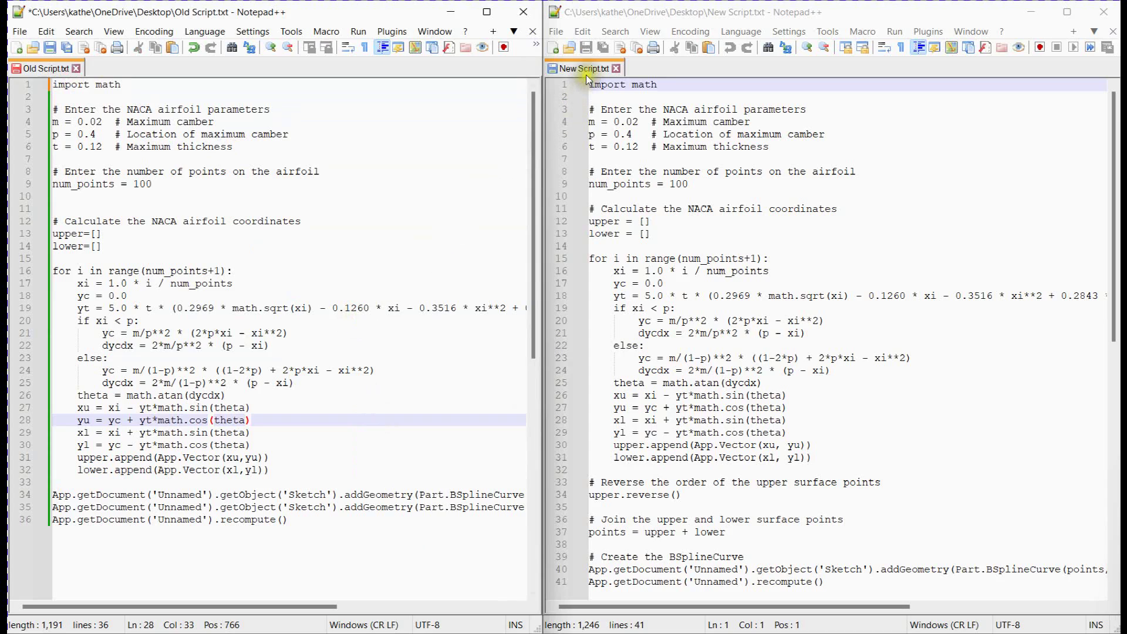
{"action": "mouse_move", "coordinate": [582, 68]}
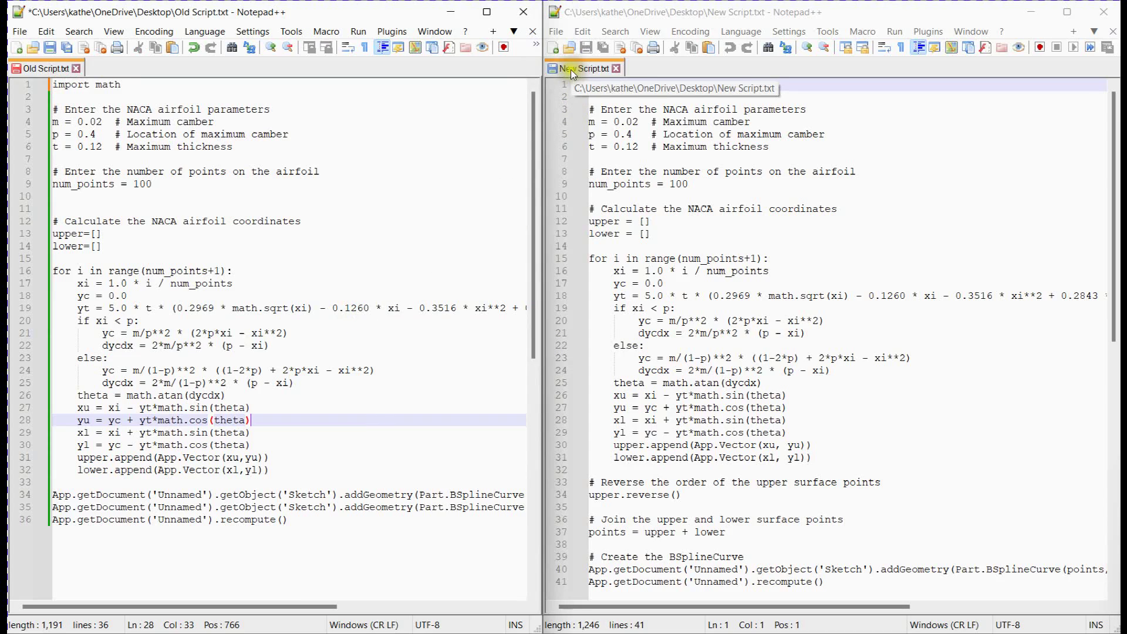
{"action": "mouse_move", "coordinate": [471, 161]}
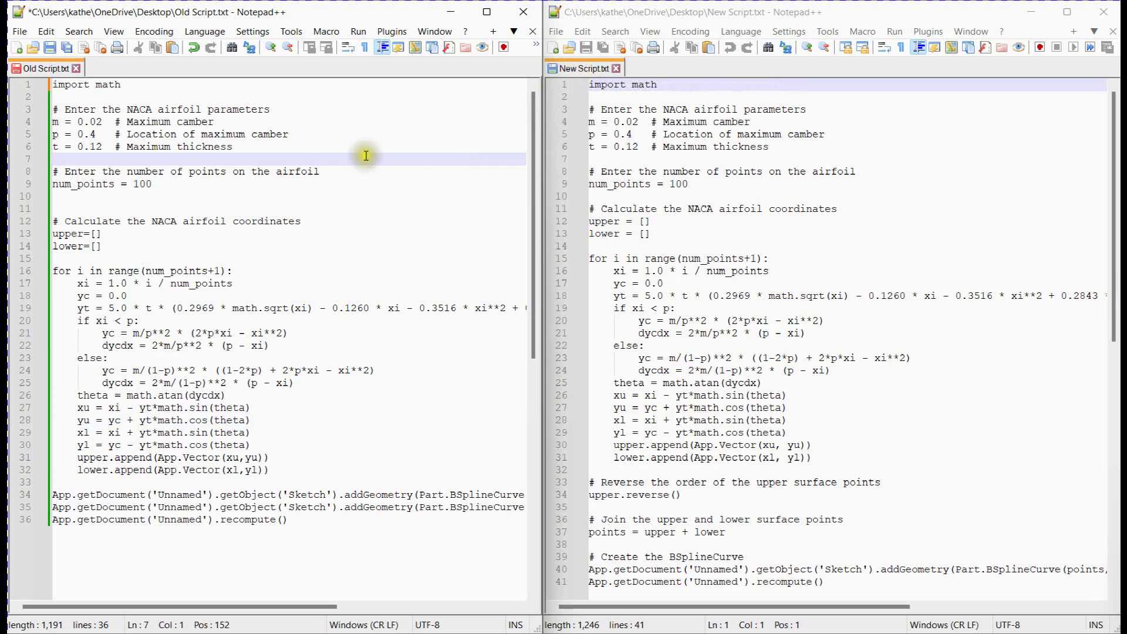
{"action": "mouse_move", "coordinate": [786, 147]}
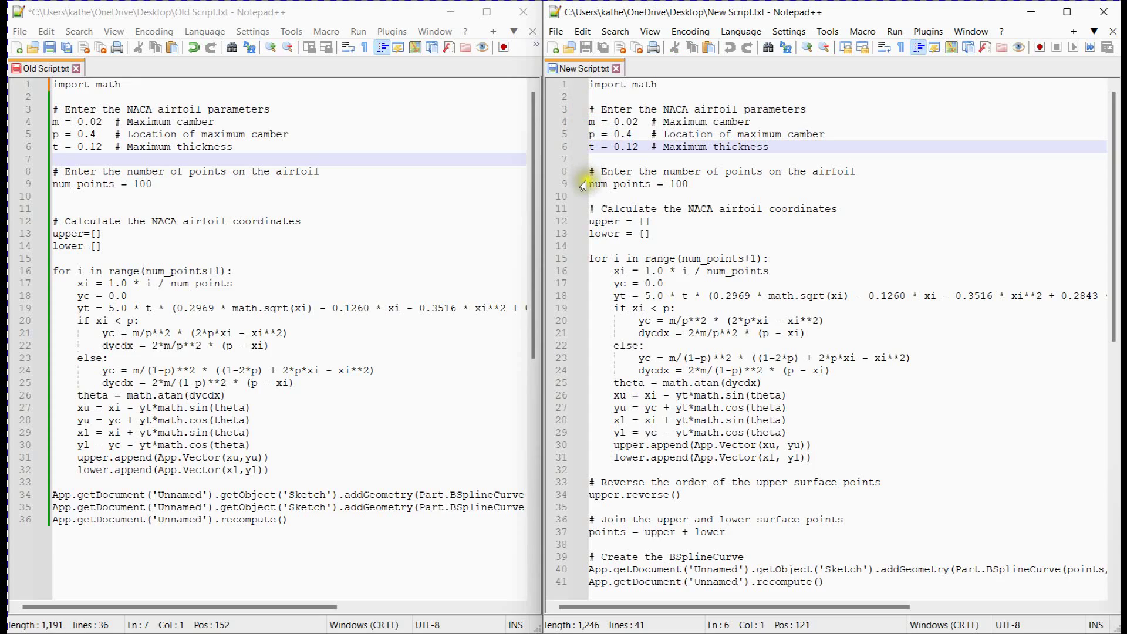
{"action": "left_click", "coordinate": [600, 185]}
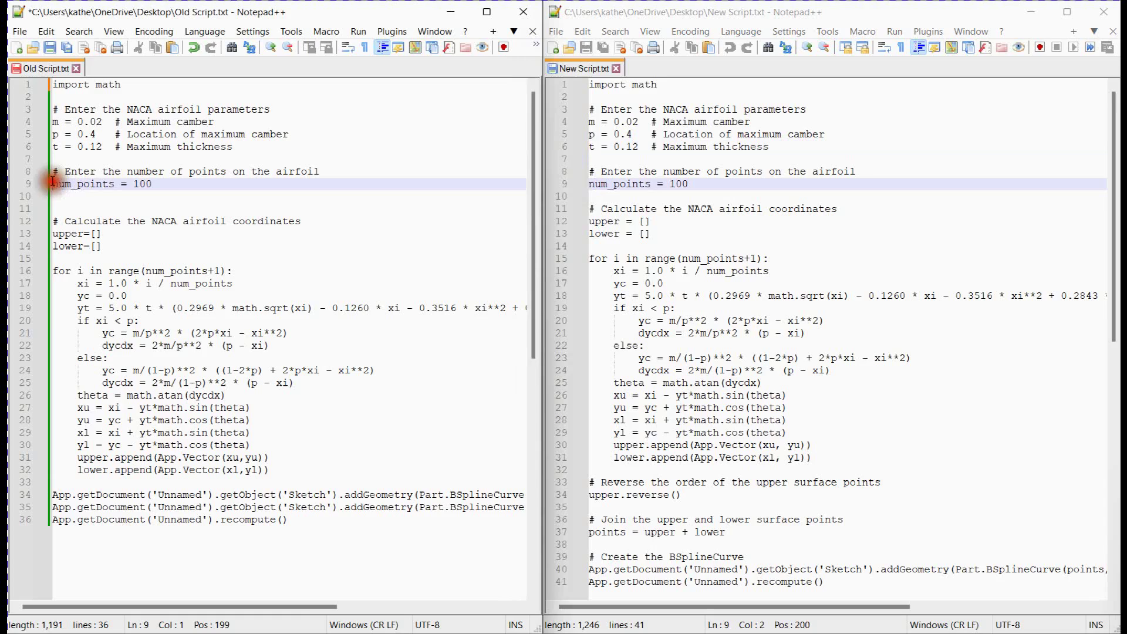
{"action": "mouse_move", "coordinate": [604, 234]}
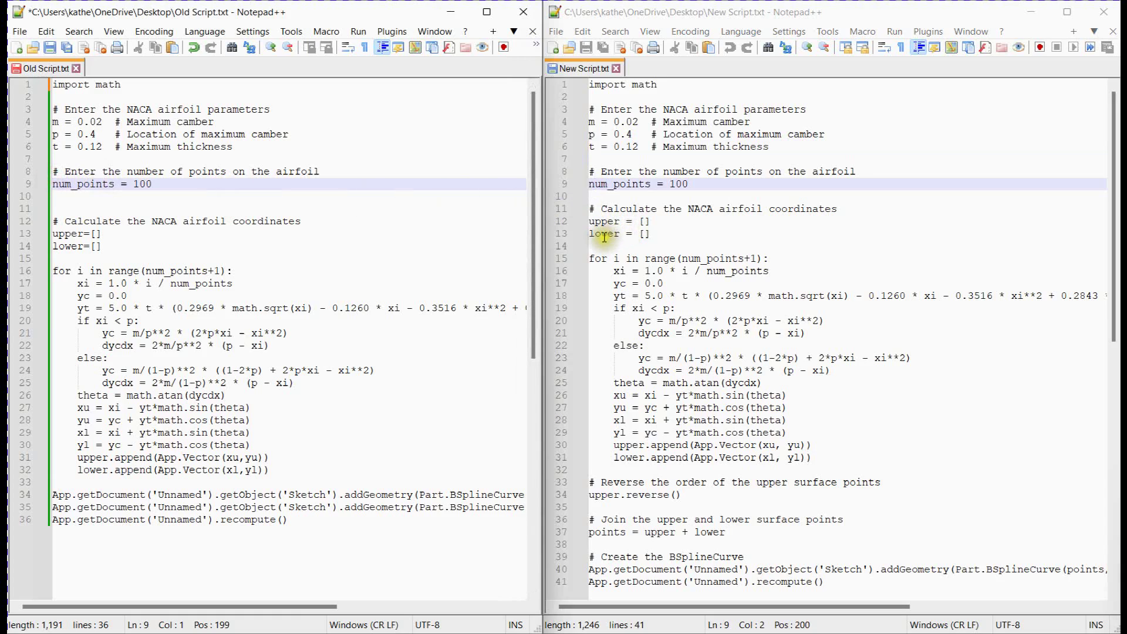
{"action": "left_click_drag", "start_coordinate": [588, 233], "coordinate": [708, 332]}
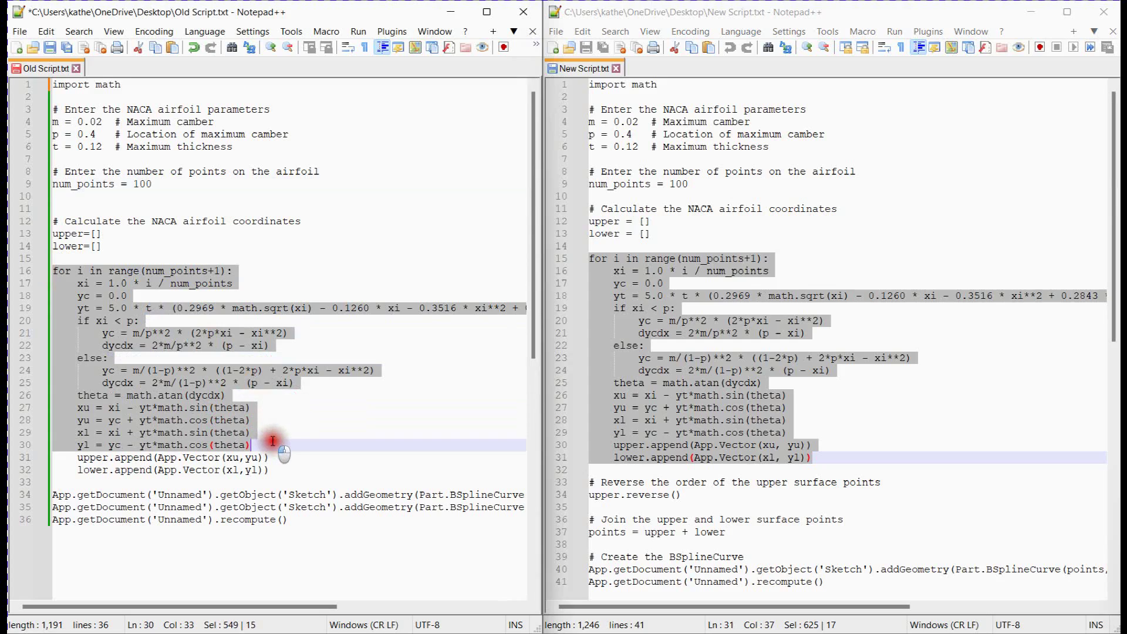
{"action": "left_click", "coordinate": [267, 470]}
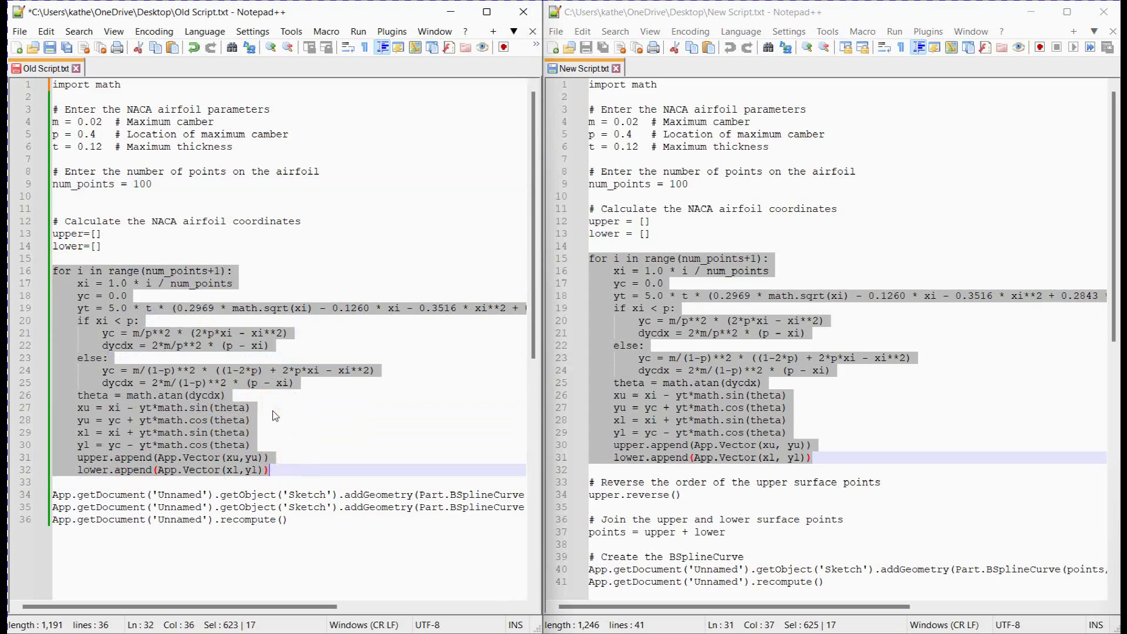
{"action": "mouse_move", "coordinate": [650, 339]}
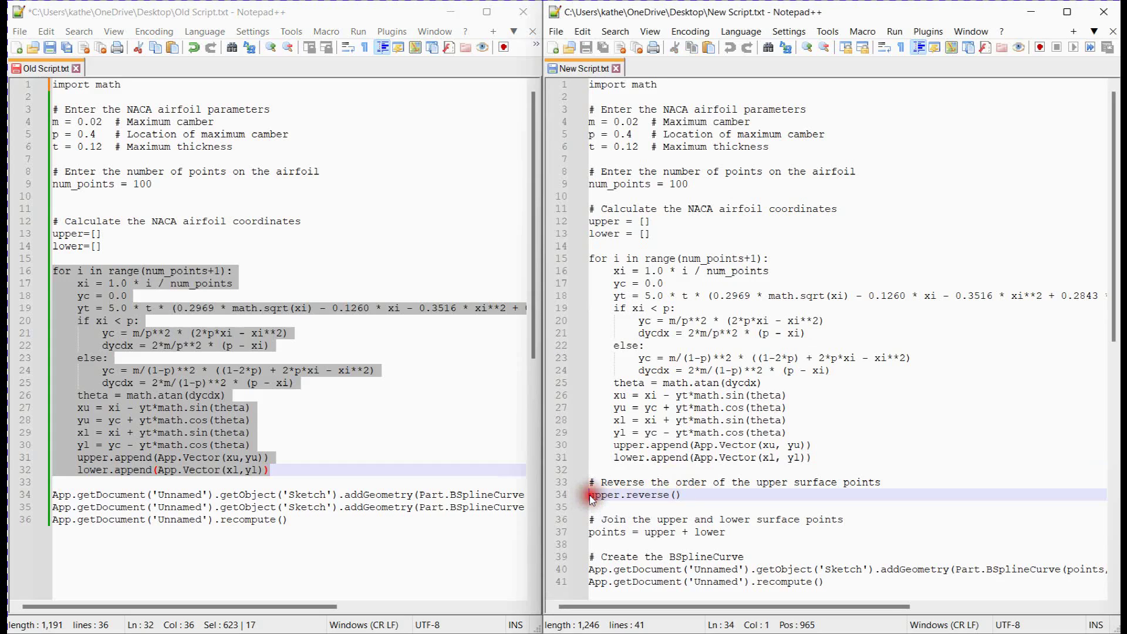
Review the upper/lower point lists and raise the new script's point count to 200.
{"action": "double_click", "coordinate": [605, 494]}
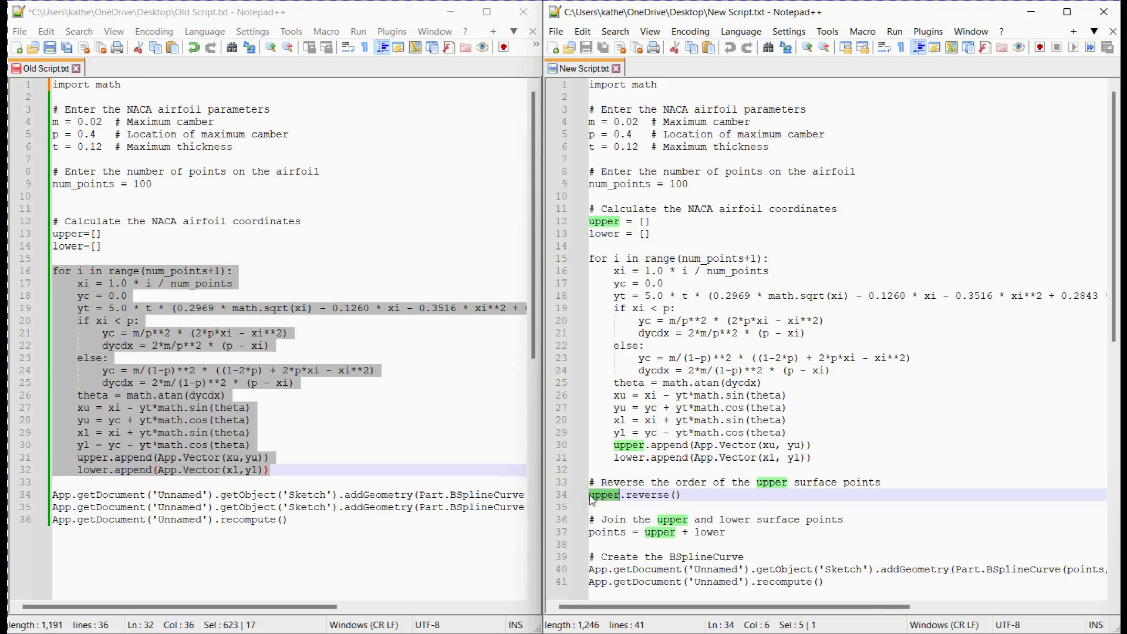
{"action": "left_click", "coordinate": [707, 497]}
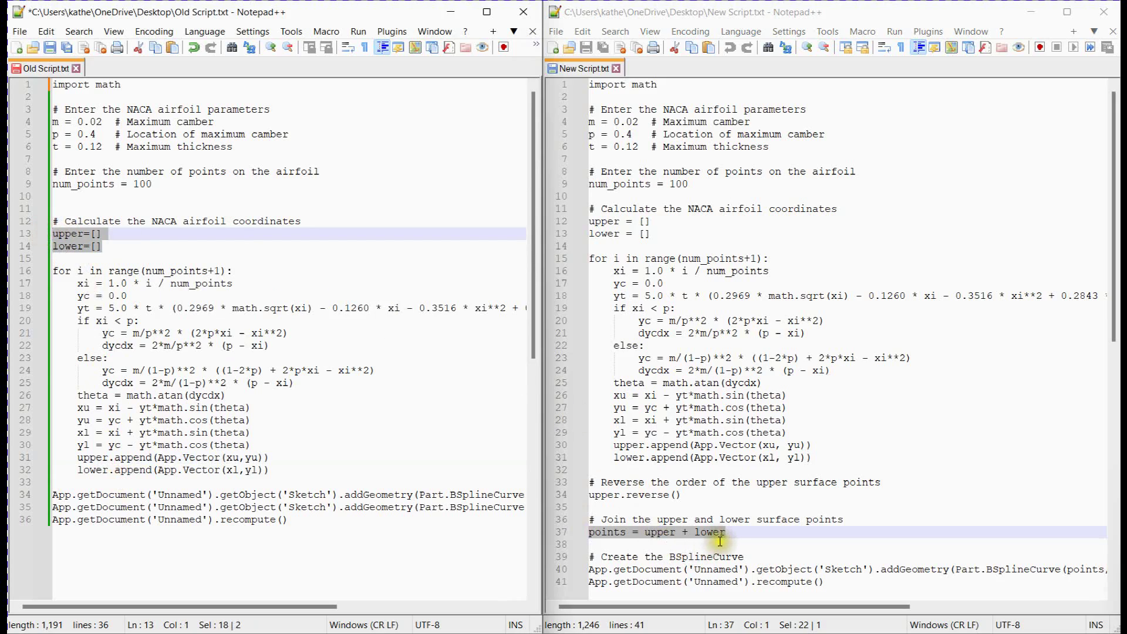
{"action": "left_click", "coordinate": [725, 532]}
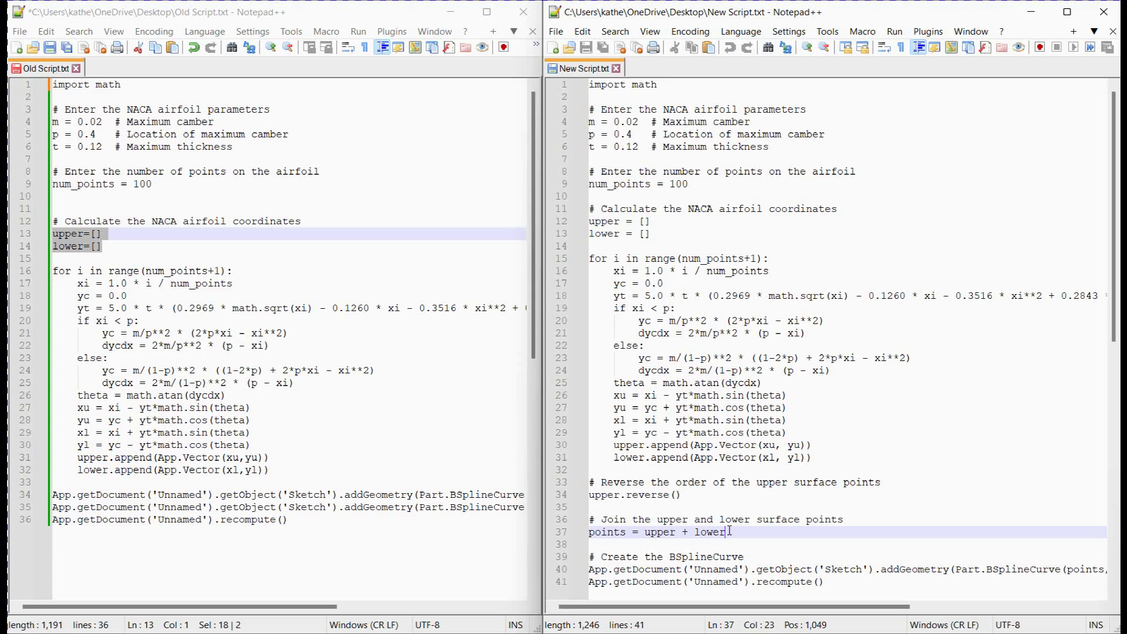
{"action": "mouse_move", "coordinate": [581, 572]}
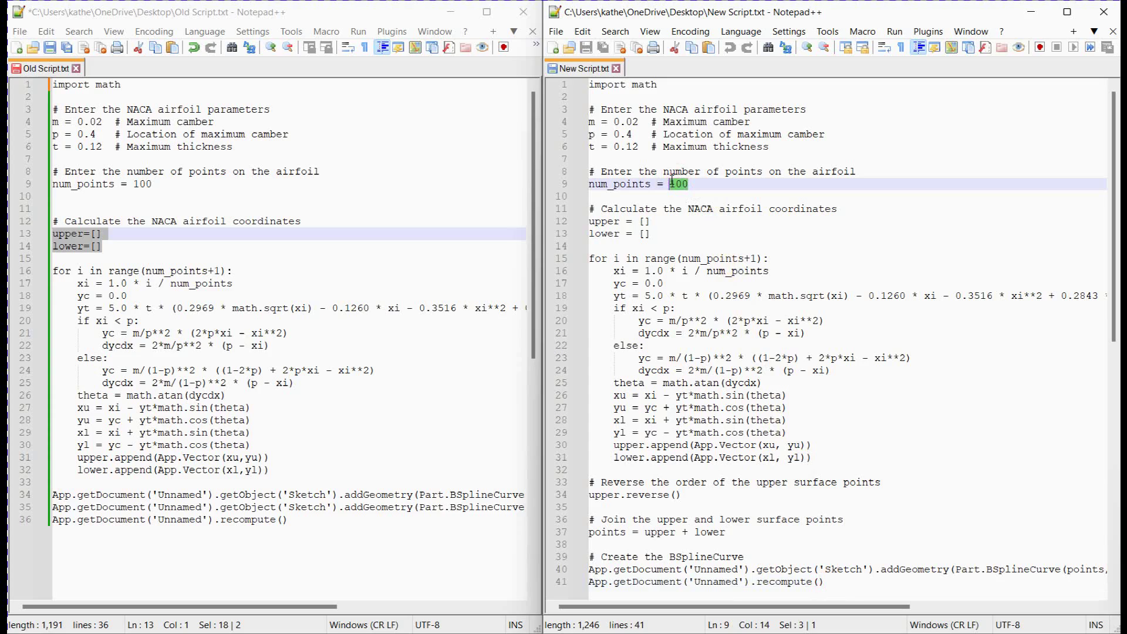
{"action": "type", "text": "200"}
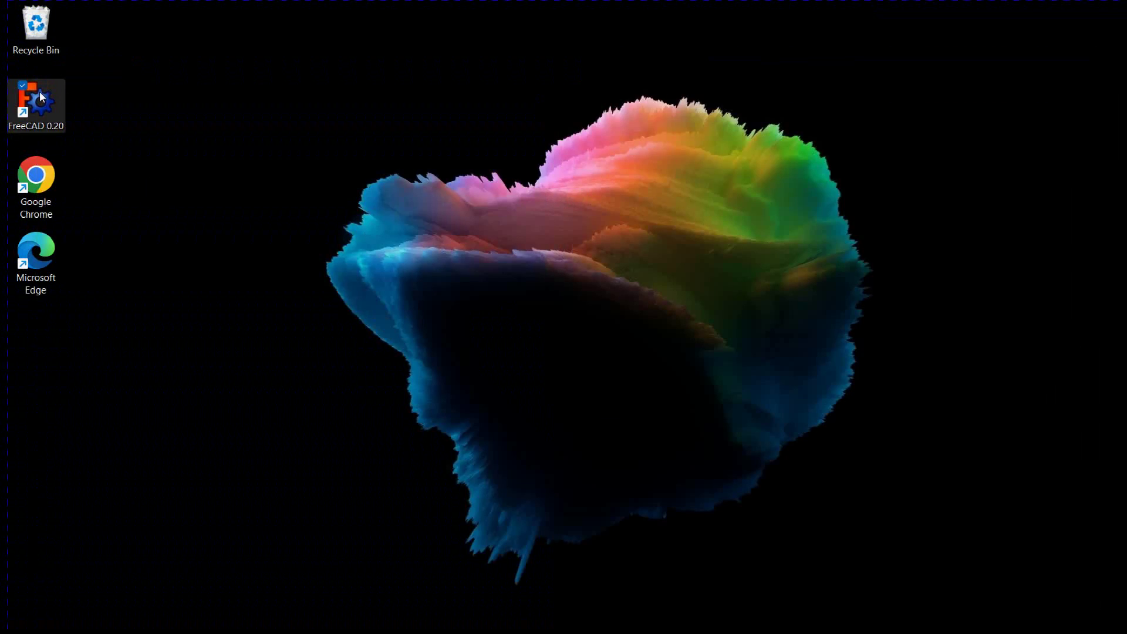
Launch FreeCAD 0.20 from the desktop shortcut.
{"action": "double_click", "coordinate": [35, 104]}
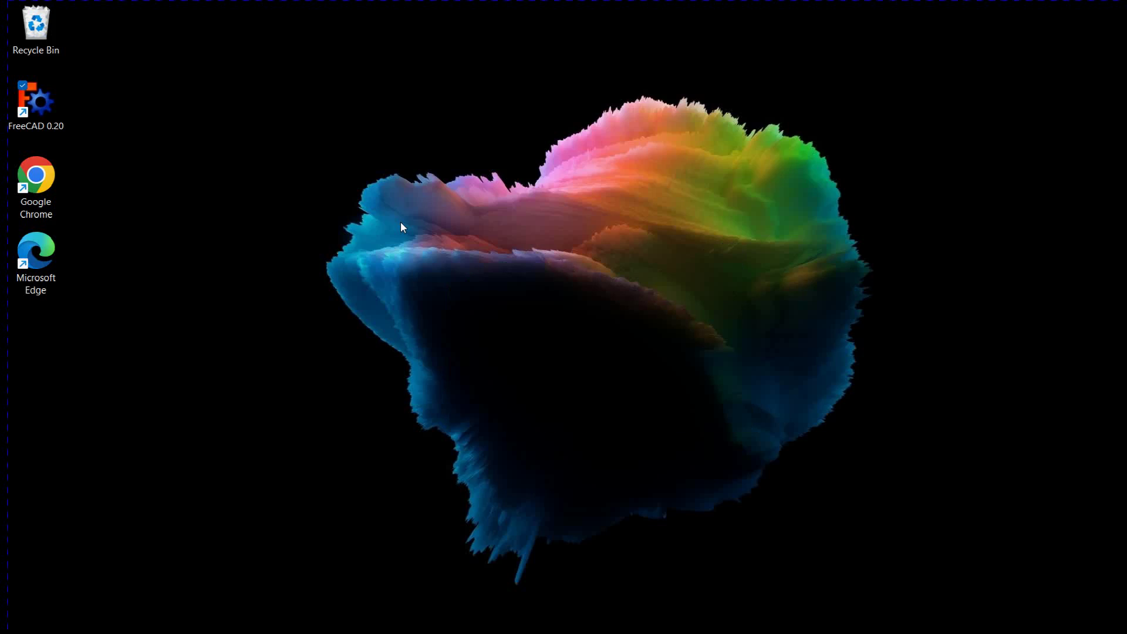
{"action": "double_click", "coordinate": [35, 98]}
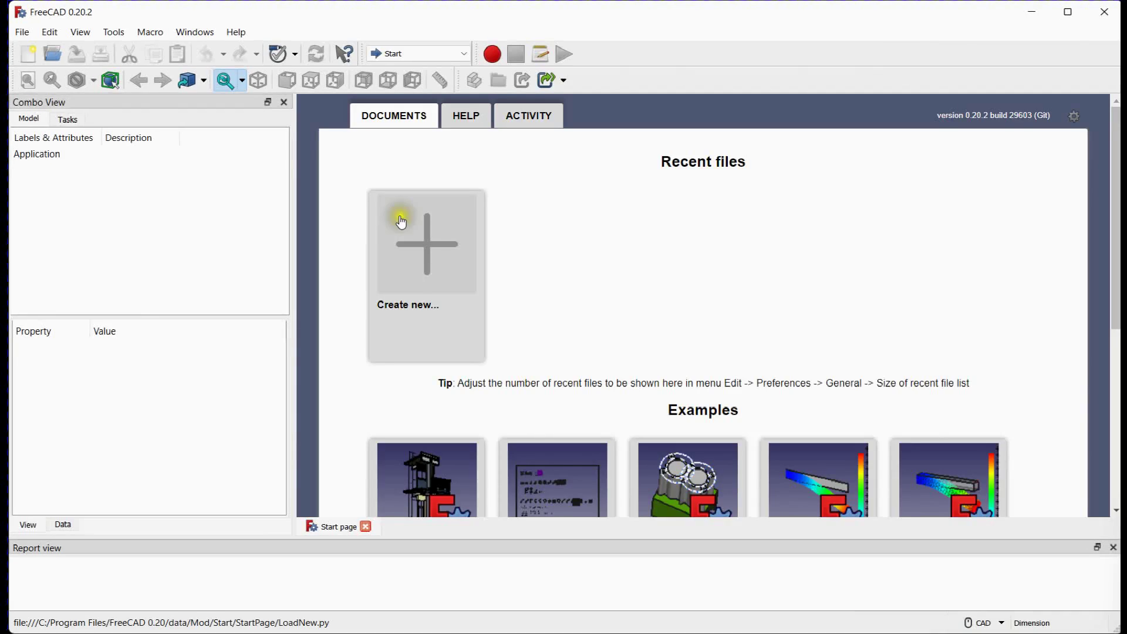
Switch to the Sketcher workbench, create a new document and start a new sketch.
{"action": "left_click", "coordinate": [418, 52]}
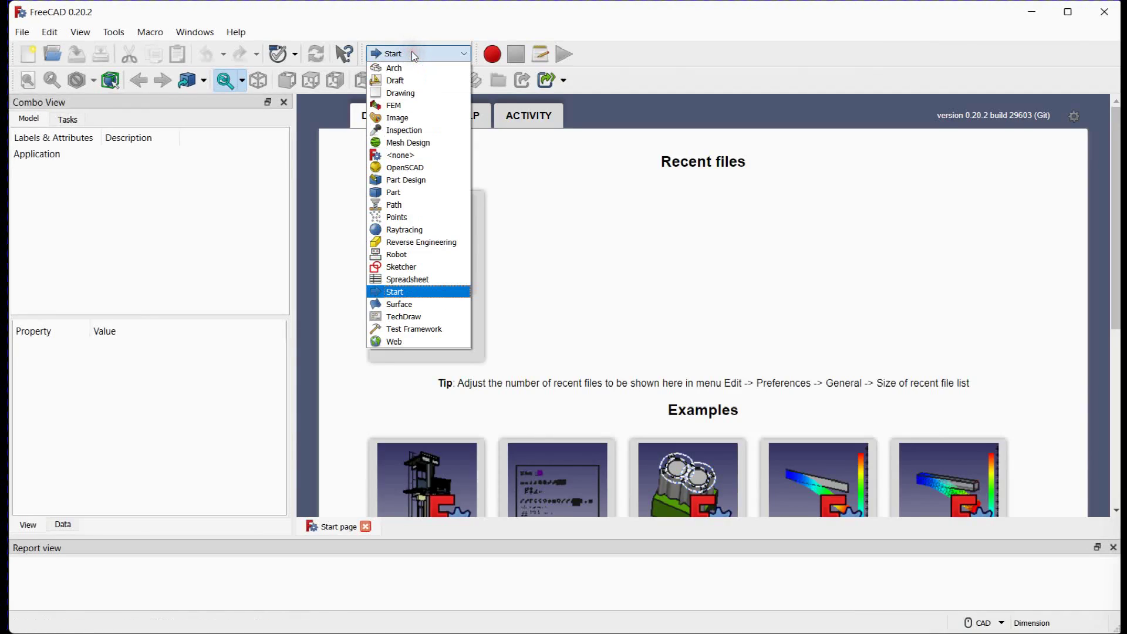
{"action": "left_click", "coordinate": [394, 291]}
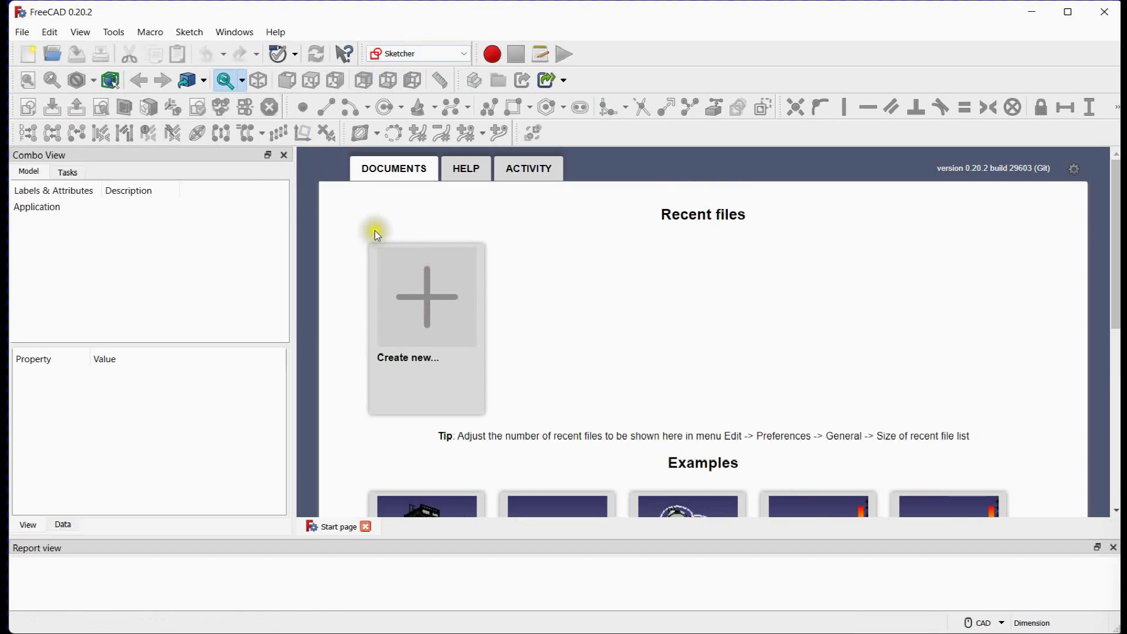
{"action": "left_click", "coordinate": [27, 54]}
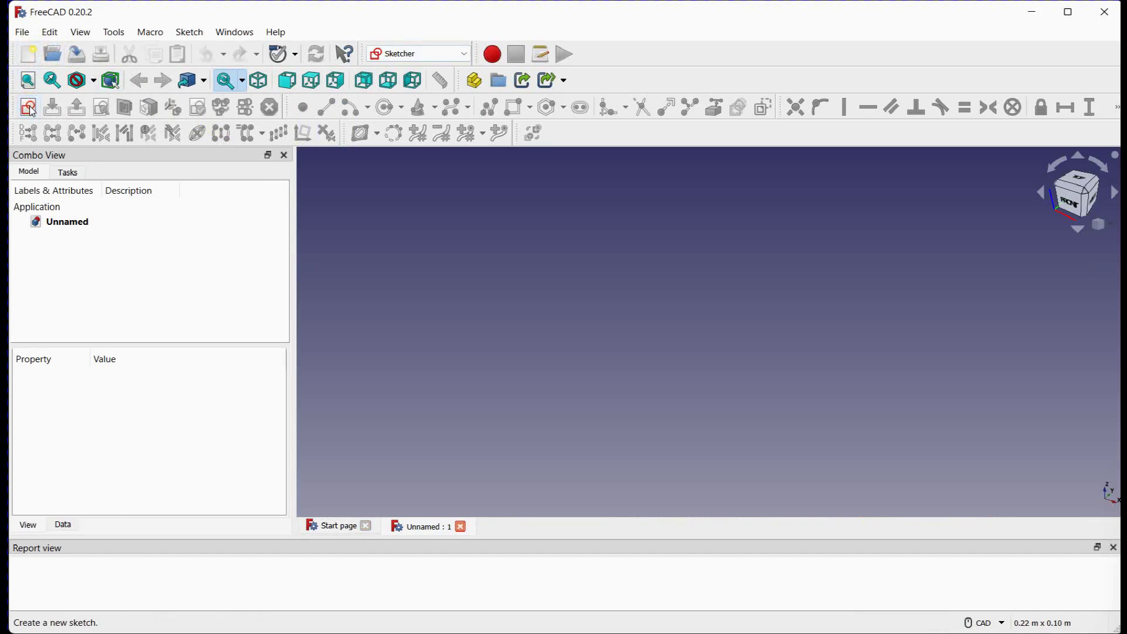
{"action": "left_click", "coordinate": [28, 107]}
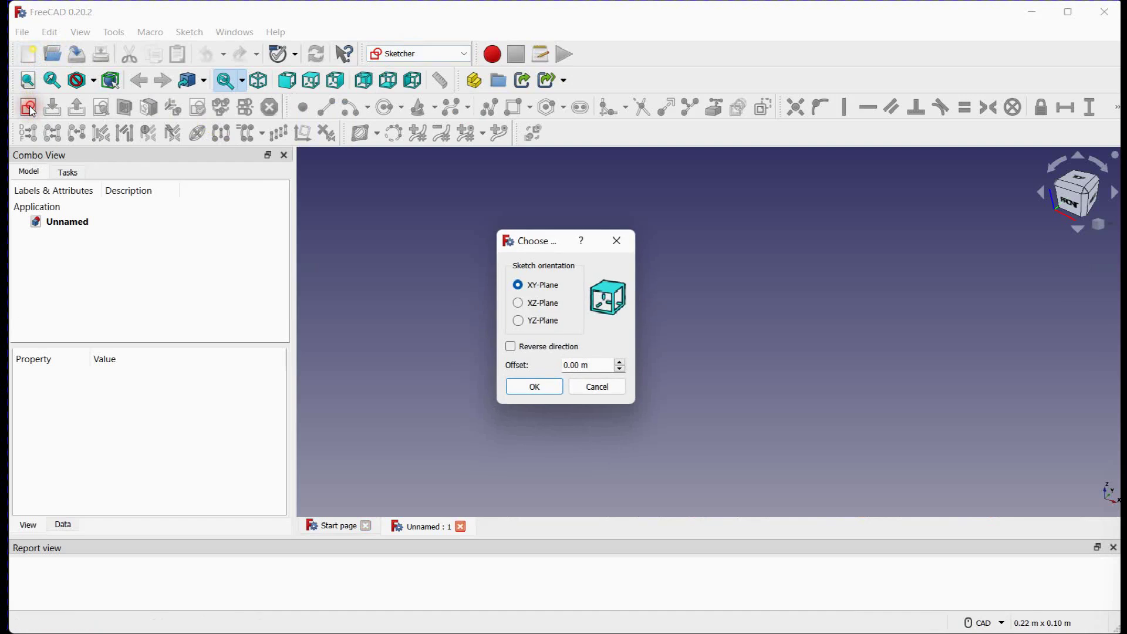
Place the sketch on the XY plane and show the Python console panel.
{"action": "left_click", "coordinate": [534, 386]}
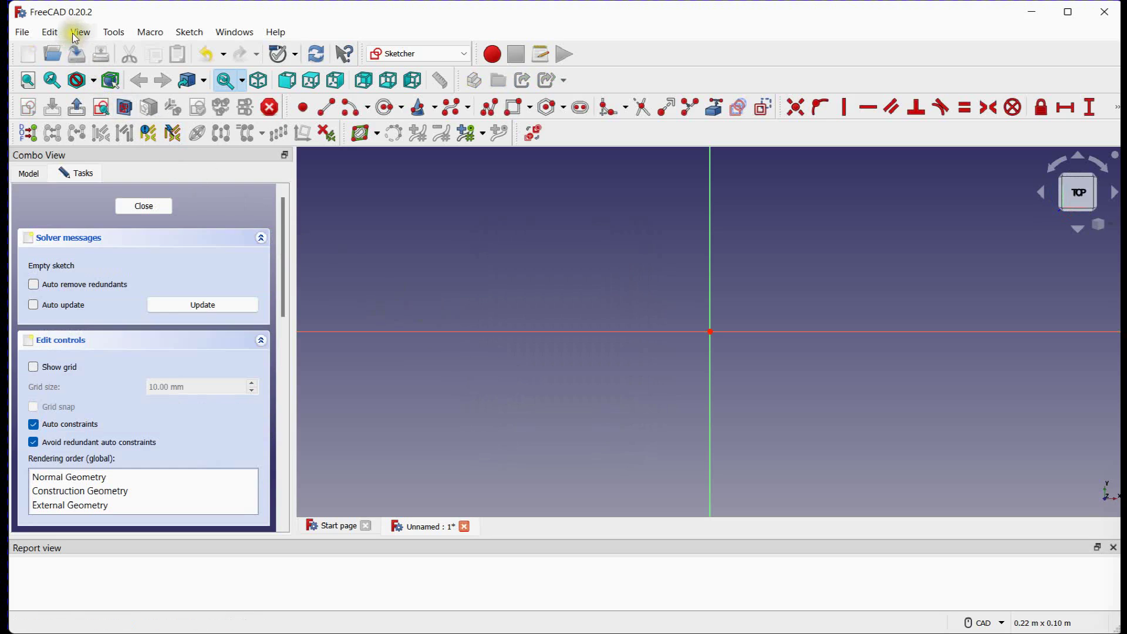
{"action": "left_click", "coordinate": [78, 32]}
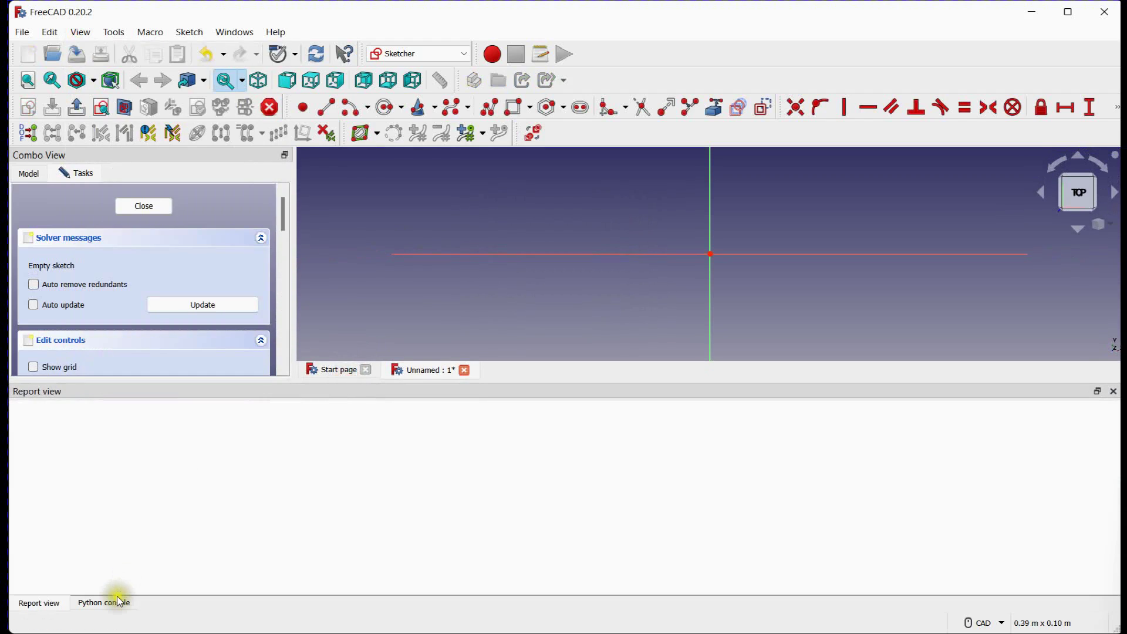
Run the airfoil script in the Python console to create the B-spline curve.
{"action": "left_click", "coordinate": [104, 602]}
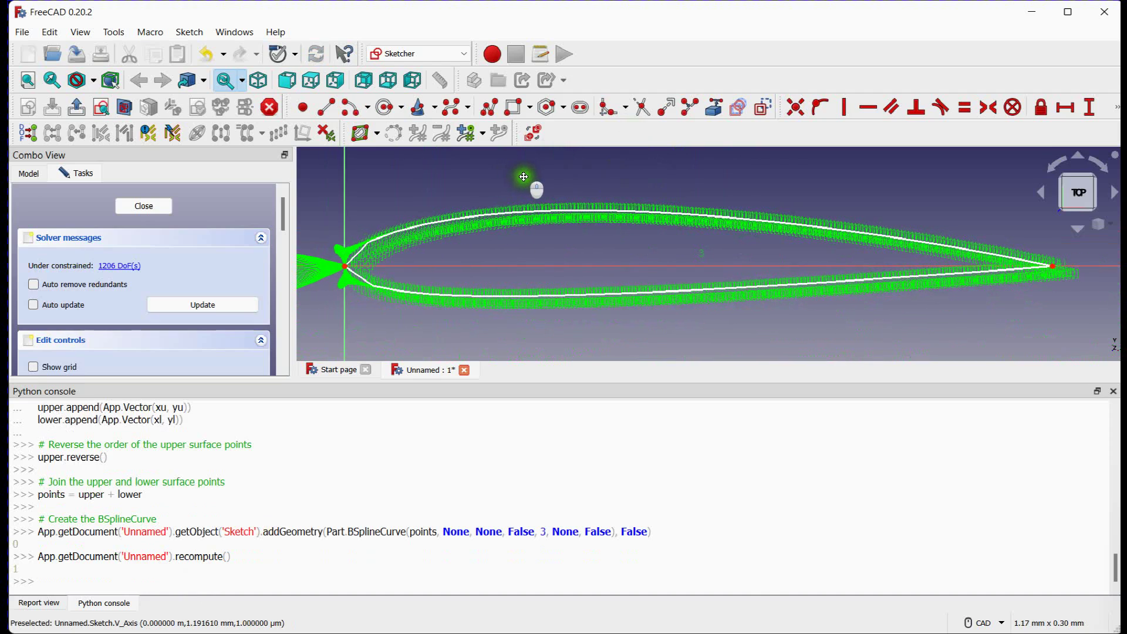
{"action": "mouse_move", "coordinate": [447, 244]}
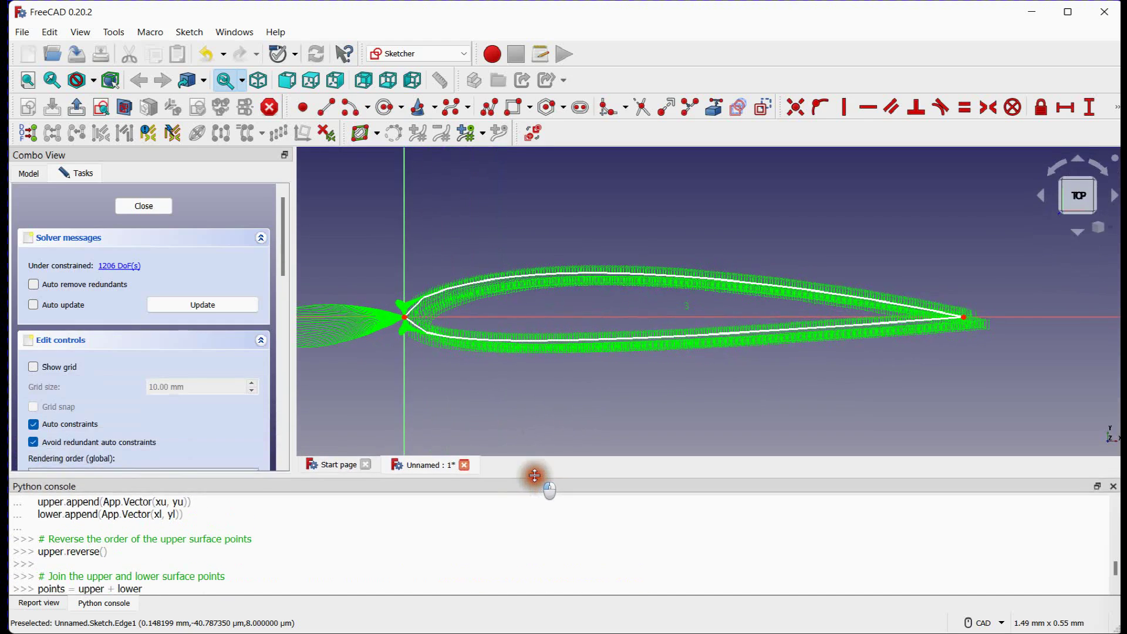
Switch to Part Design, close the airfoil sketch and create a new body.
{"action": "left_click", "coordinate": [417, 53]}
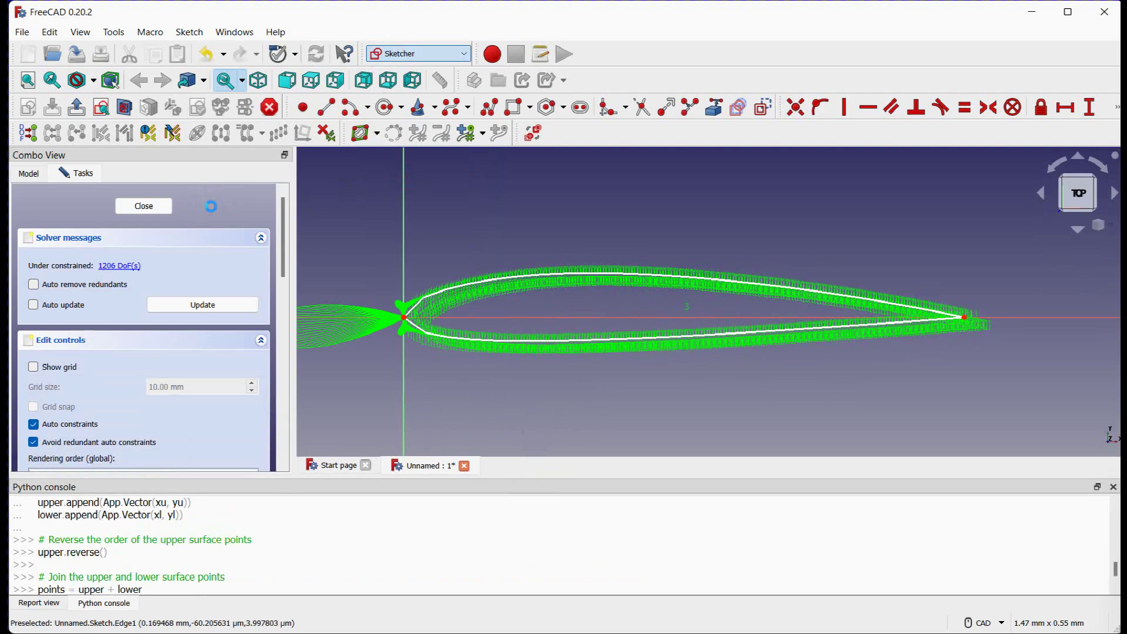
{"action": "left_click", "coordinate": [416, 53]}
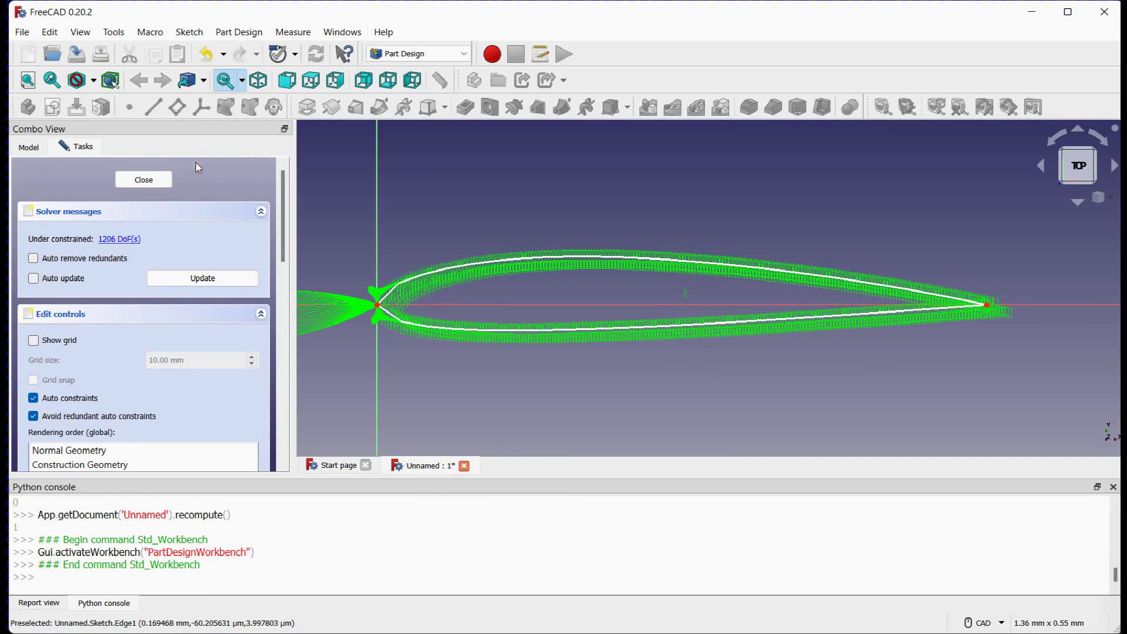
{"action": "left_click", "coordinate": [144, 180]}
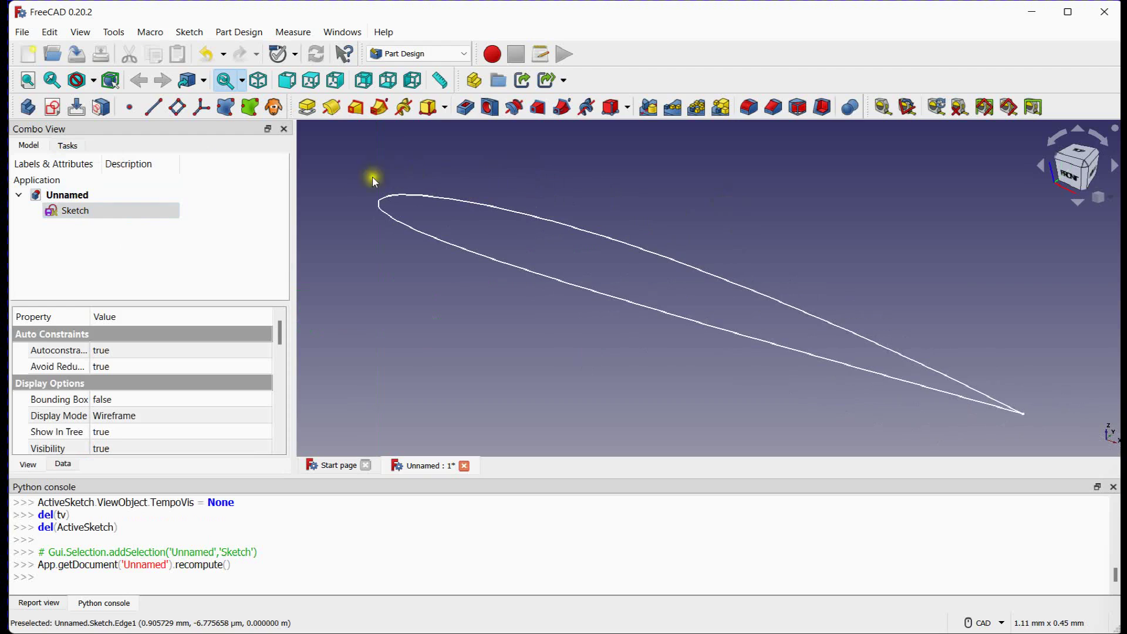
{"action": "left_click", "coordinate": [27, 107]}
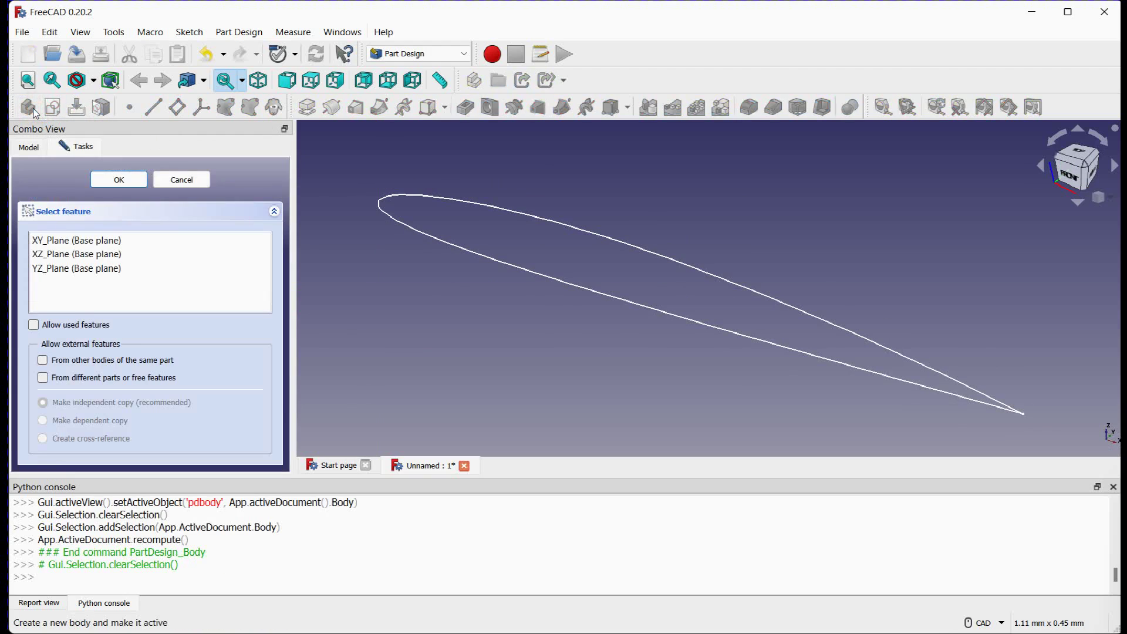
Attach the sketch to the XY base plane of the body and start padding it.
{"action": "left_click", "coordinate": [76, 239]}
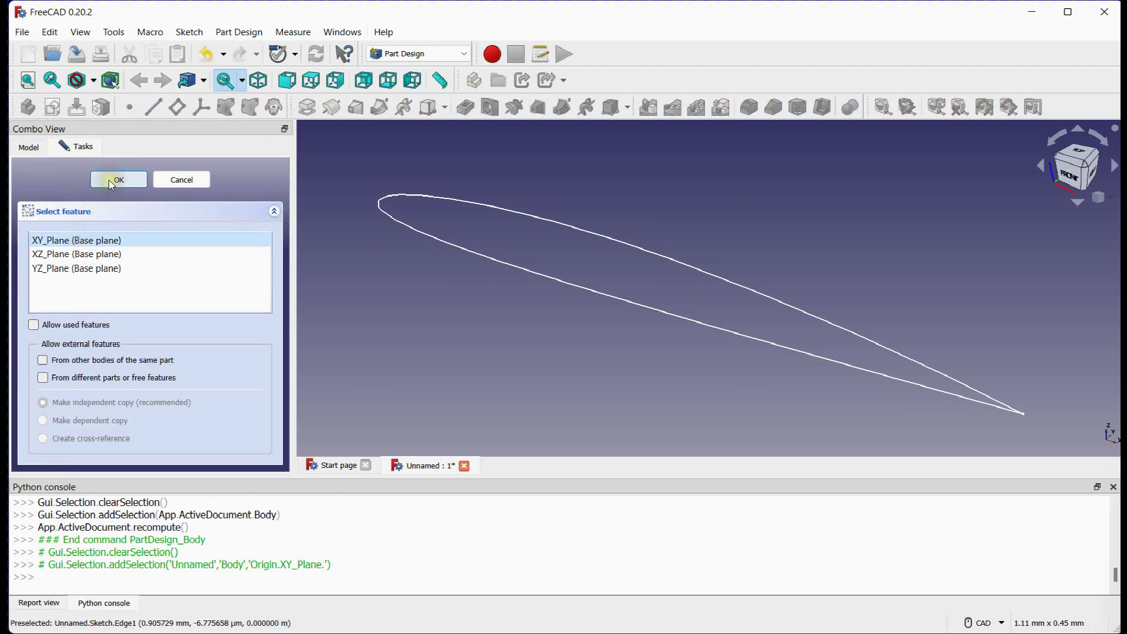
{"action": "left_click", "coordinate": [119, 178]}
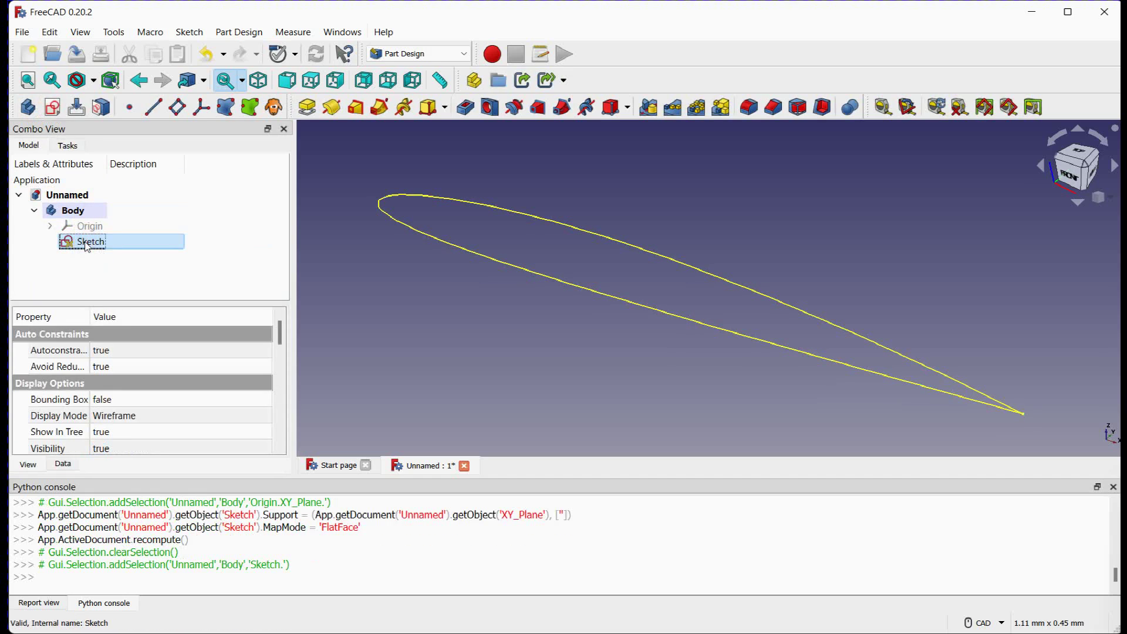
{"action": "double_click", "coordinate": [89, 240]}
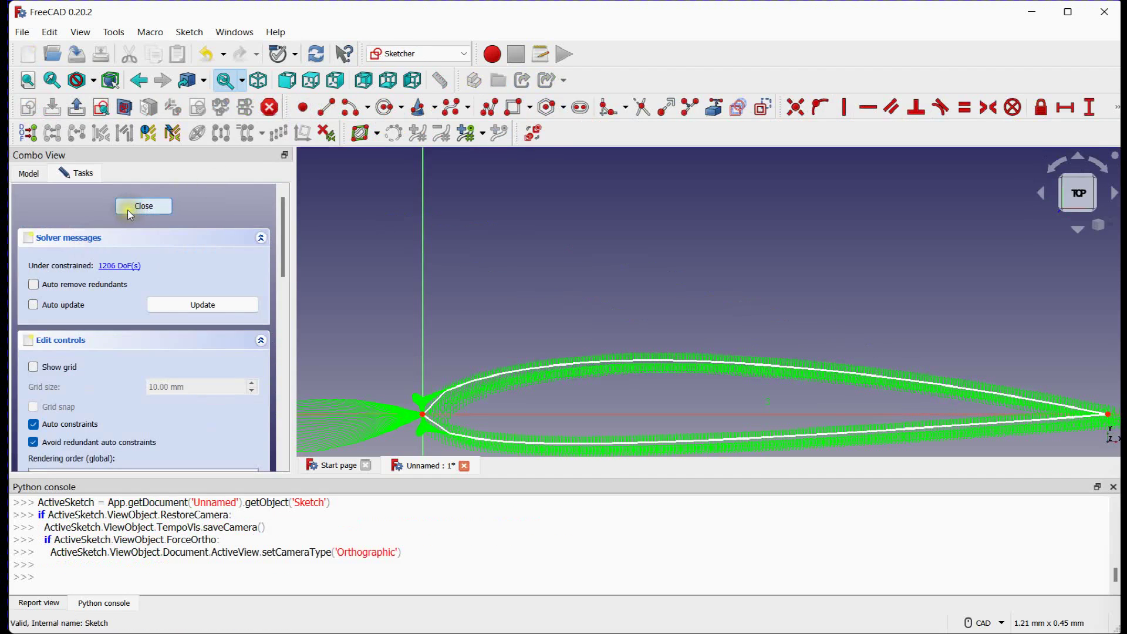
{"action": "left_click", "coordinate": [143, 207]}
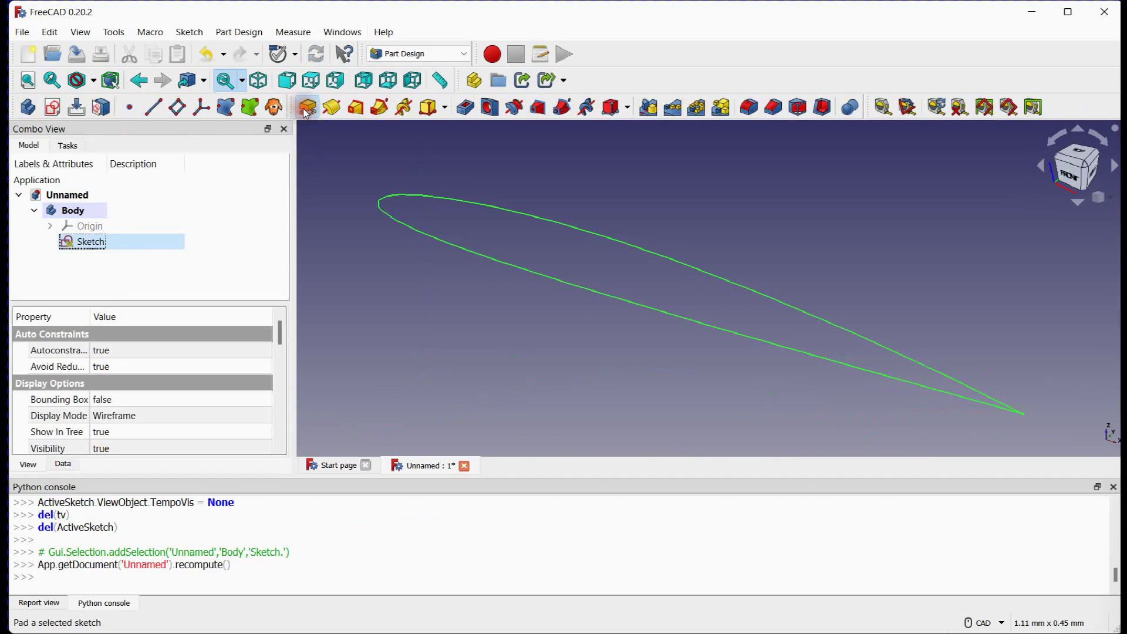
{"action": "left_click", "coordinate": [307, 107]}
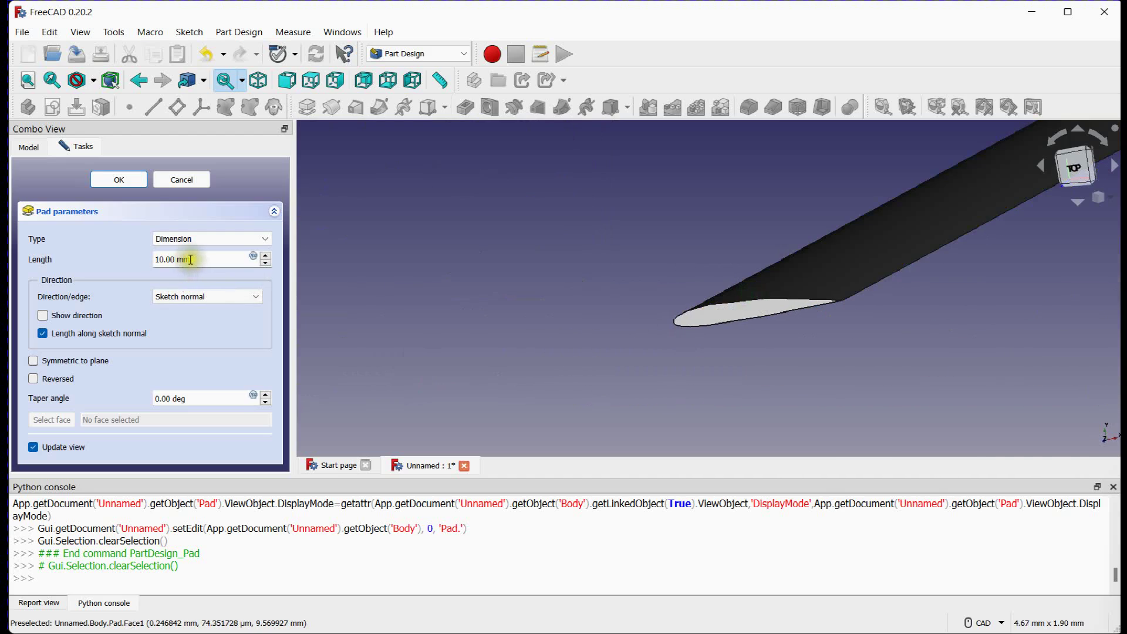
Set a longer pad length and confirm the extruded wing section.
{"action": "triple_click", "coordinate": [201, 259]}
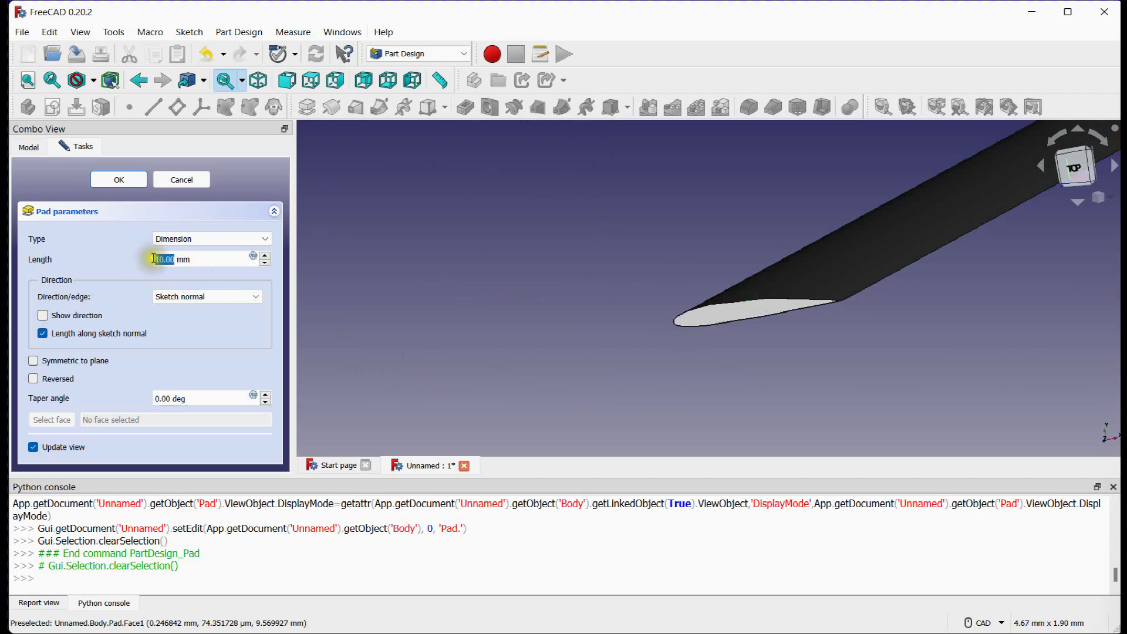
{"action": "left_click", "coordinate": [119, 178]}
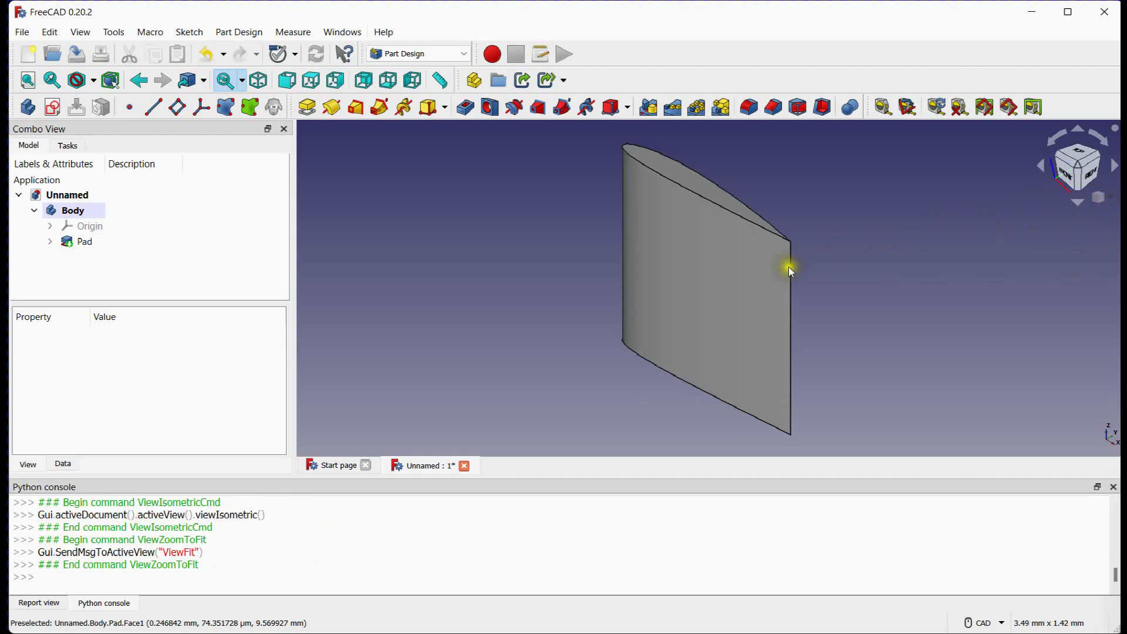
{"action": "left_click_drag", "start_coordinate": [789, 272], "coordinate": [521, 294]}
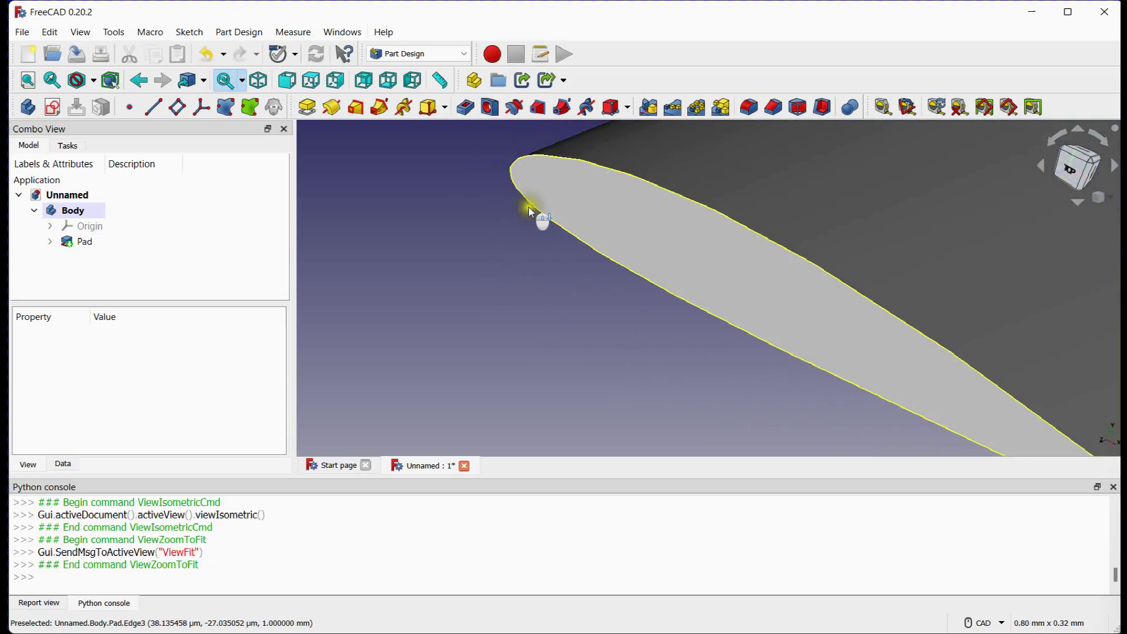
{"action": "scroll", "scroll_direction": "down", "scroll_amount": 3}
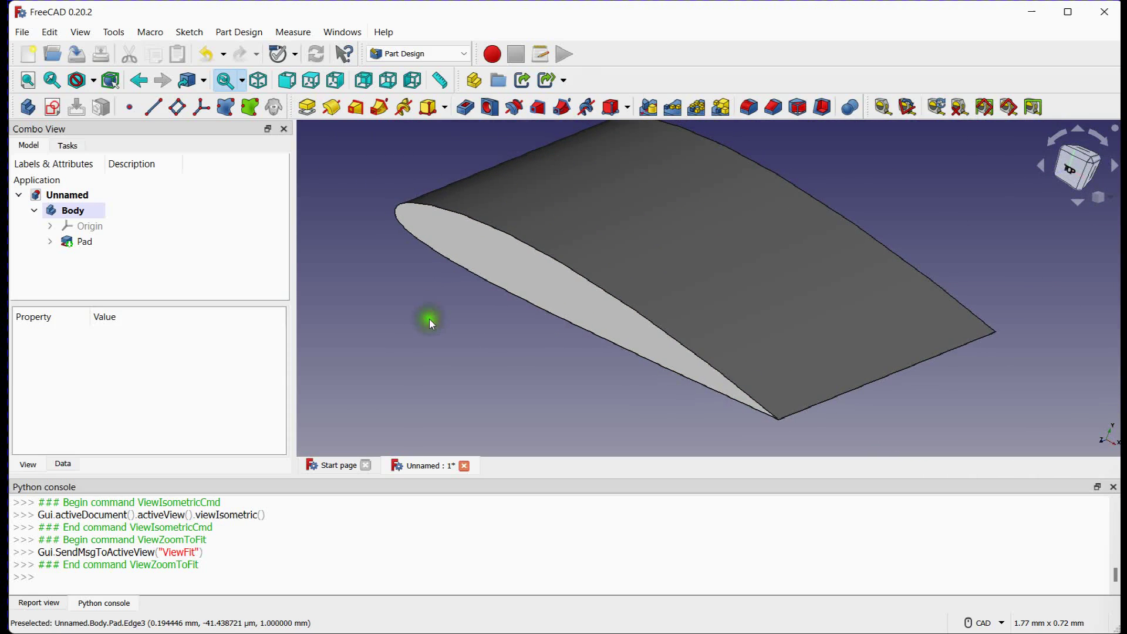